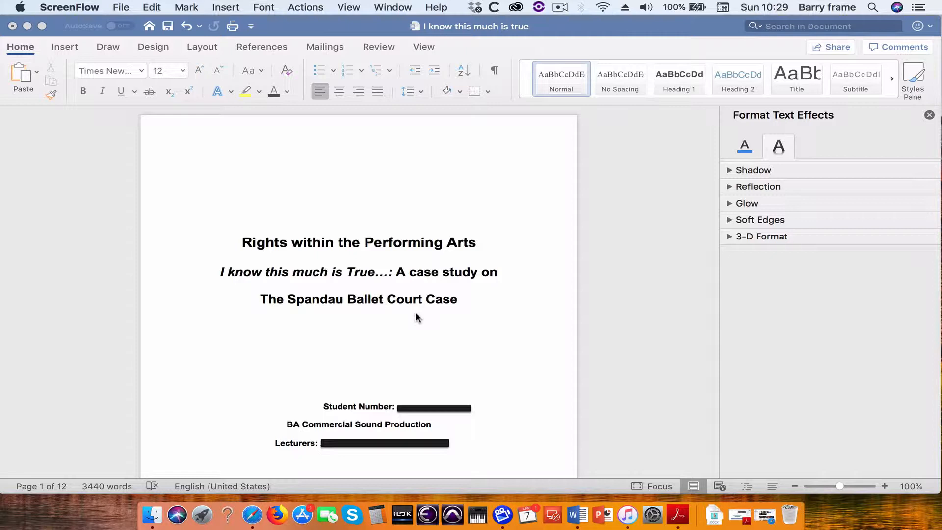
mouse_move(469, 266)
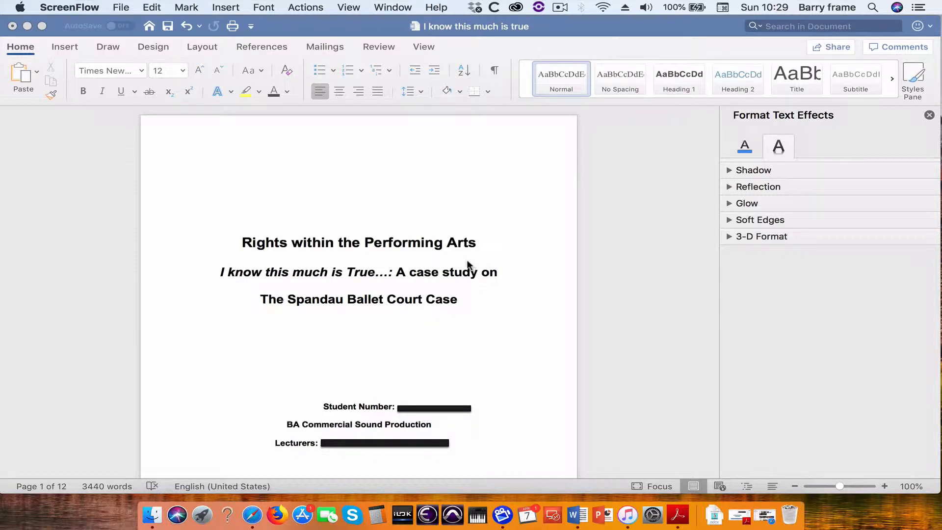
mouse_move(223, 193)
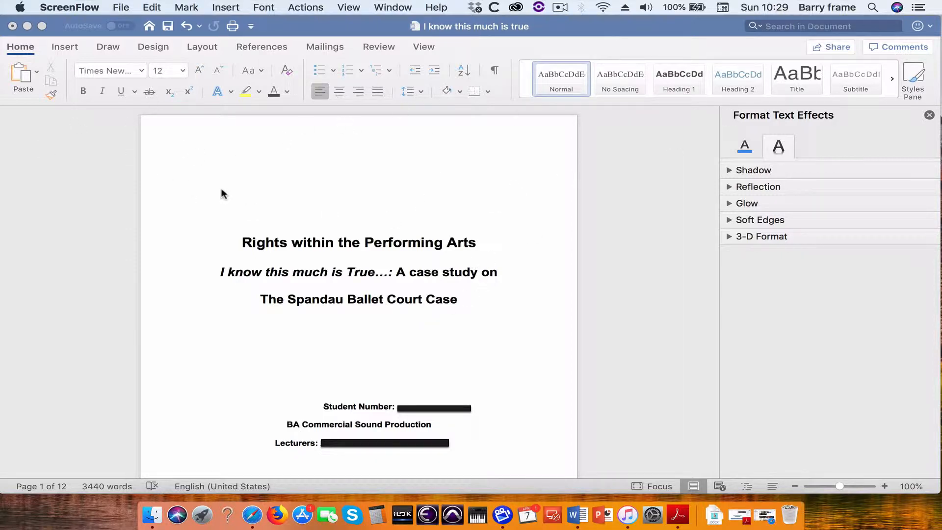
Scroll through the report to review its pages before adding the header
scroll("down", 3)
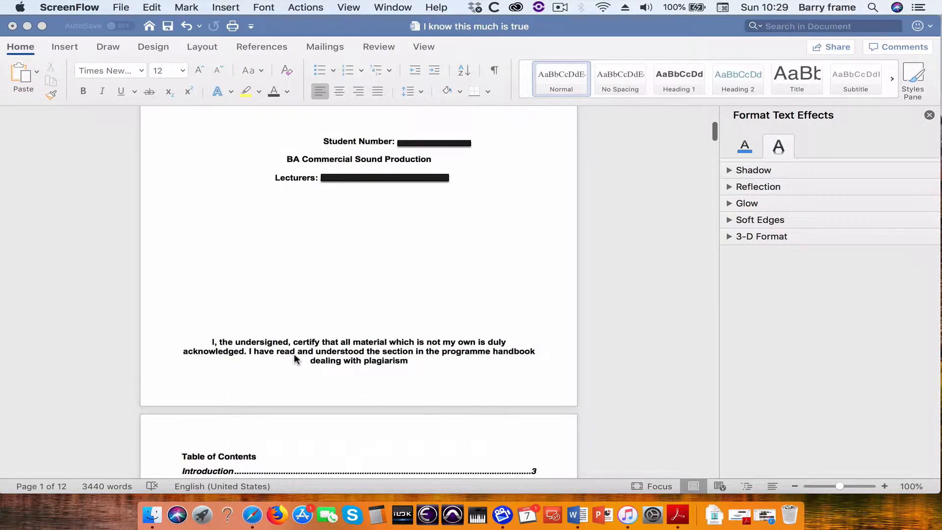
scroll("down", 3)
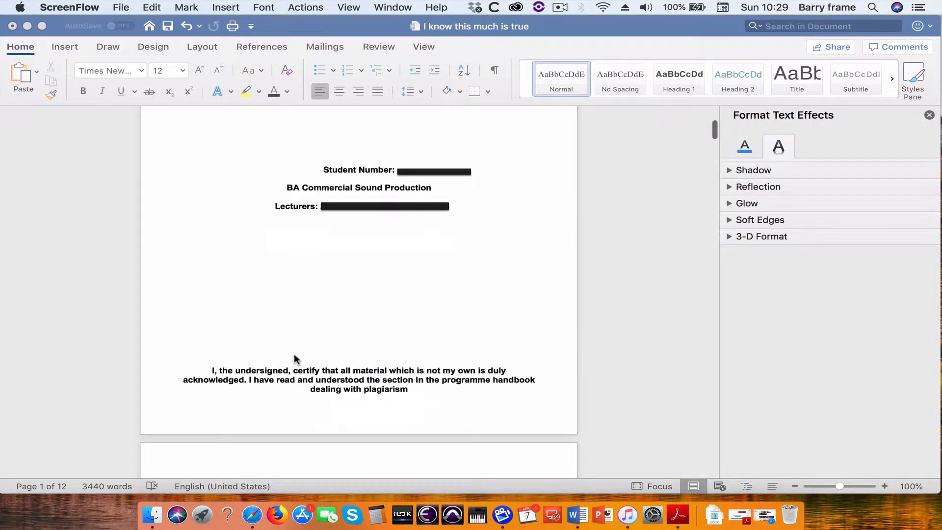
scroll("down", 3)
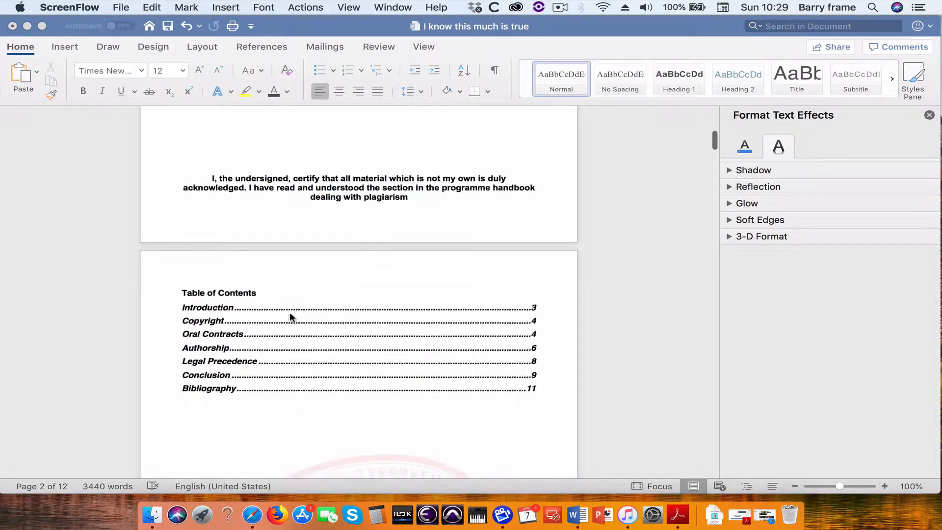
scroll("down", 3)
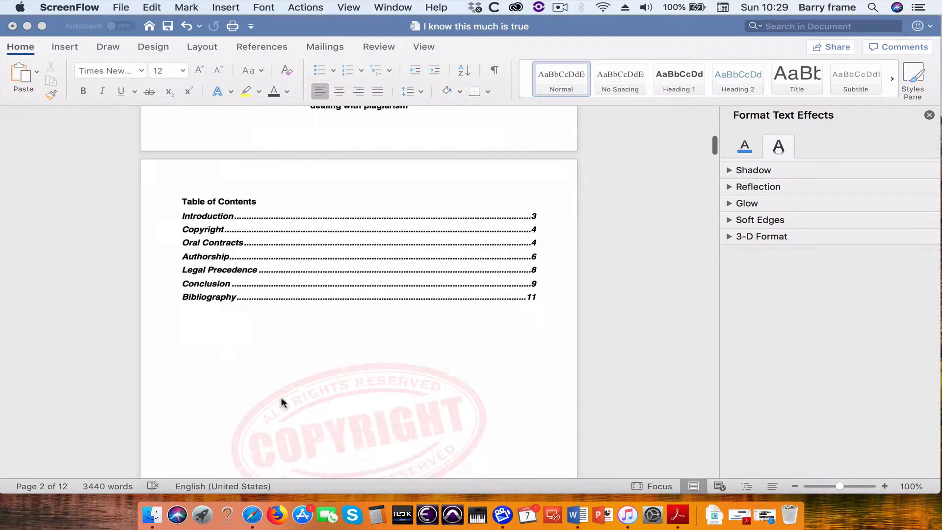
scroll("down", 3)
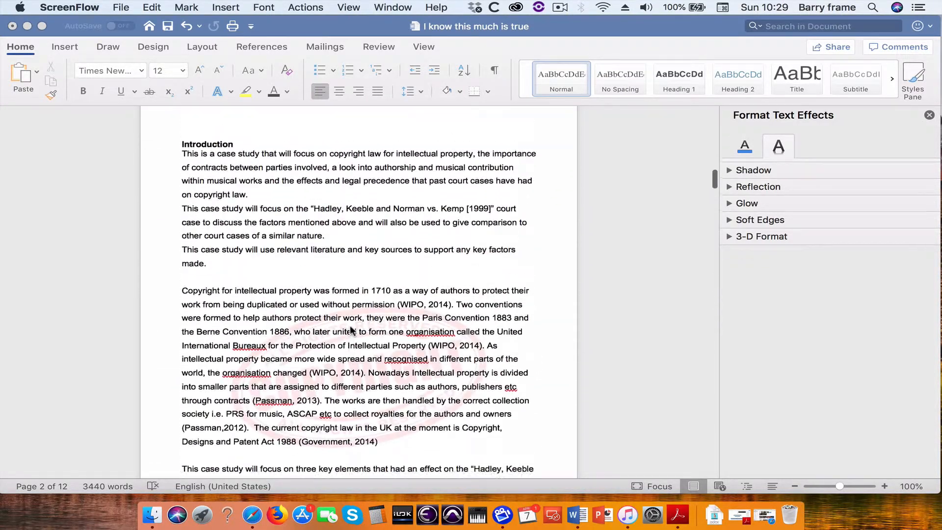
scroll("up", 3)
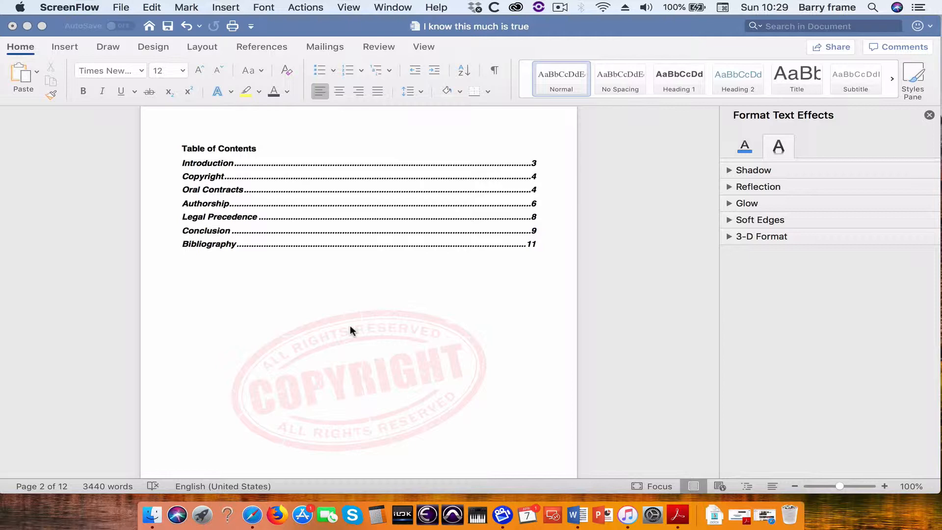
scroll("down", 3)
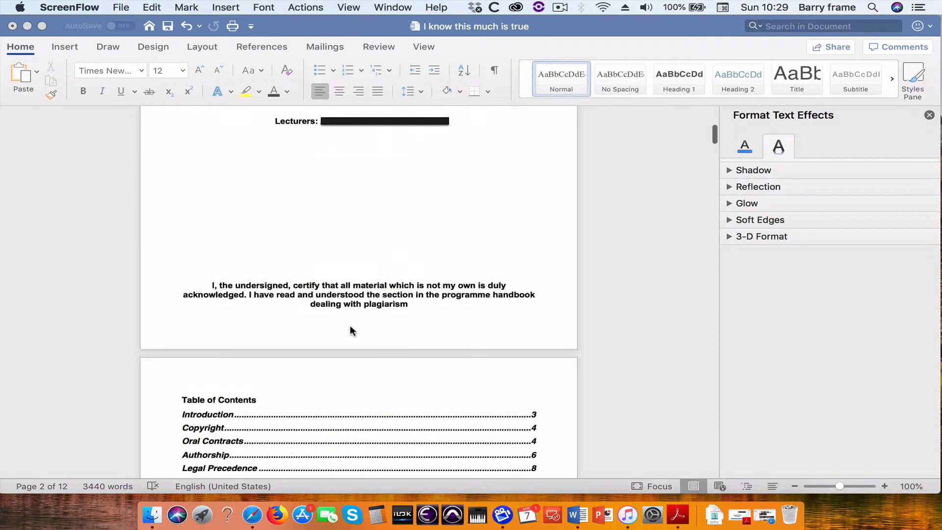
scroll("down", 3)
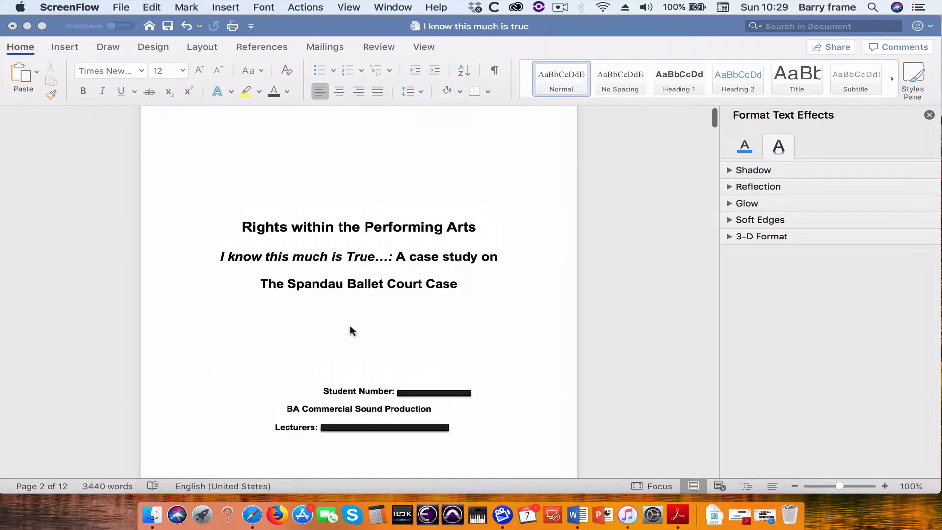
scroll("down", 3)
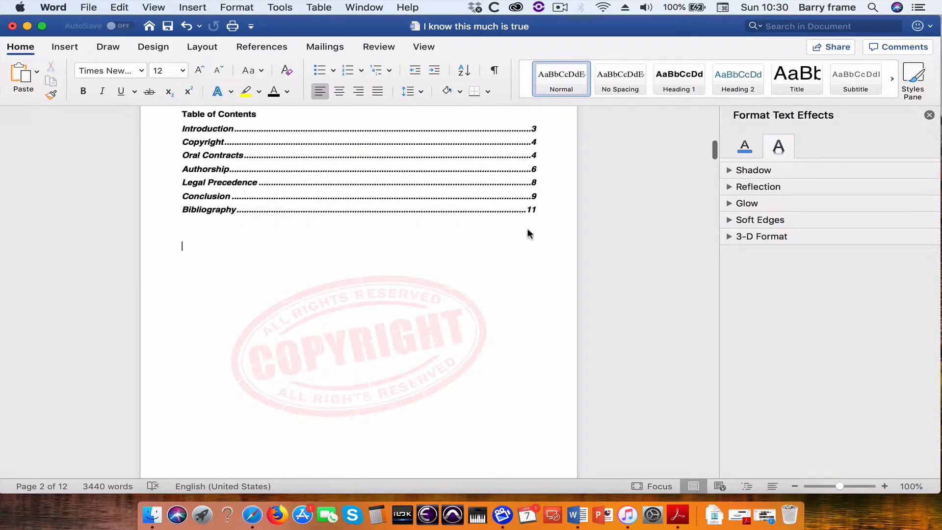
mouse_move(346, 311)
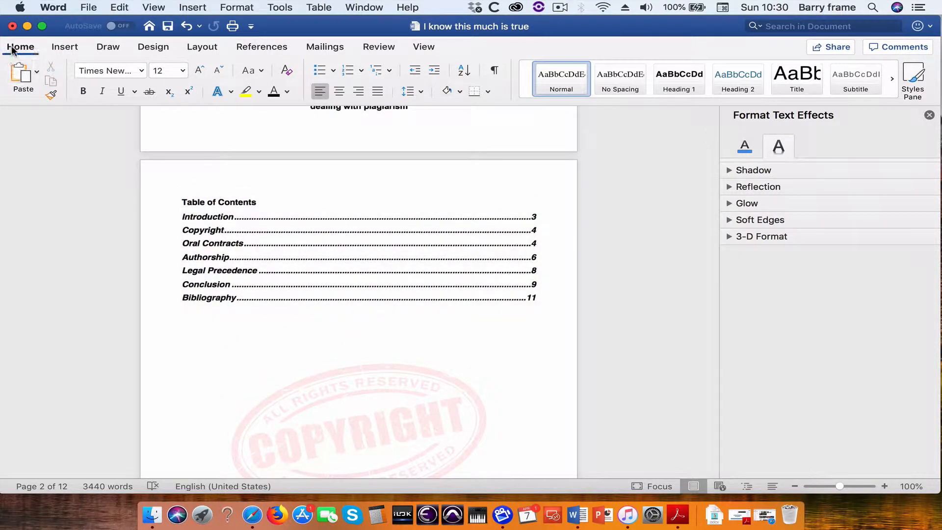
Show the built-in header design gallery from the Insert ribbon
left_click(65, 46)
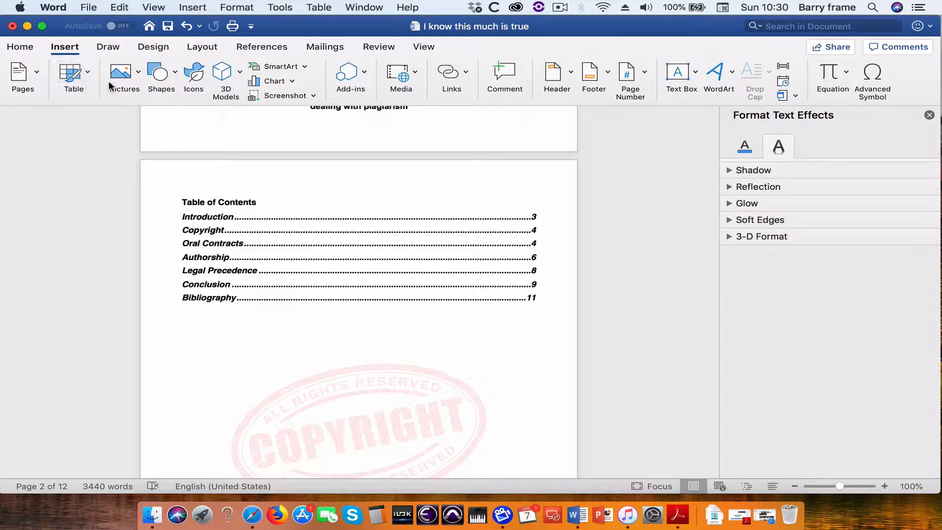
mouse_move(429, 82)
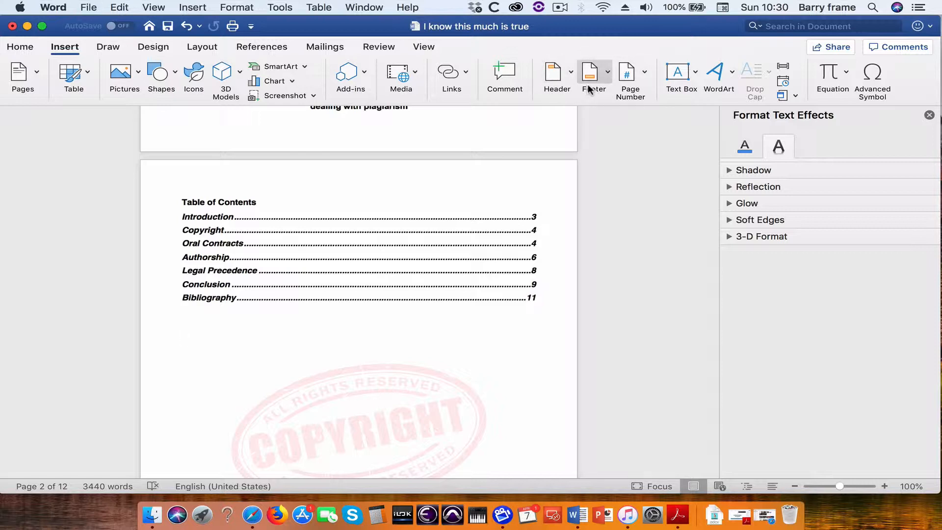
mouse_move(557, 78)
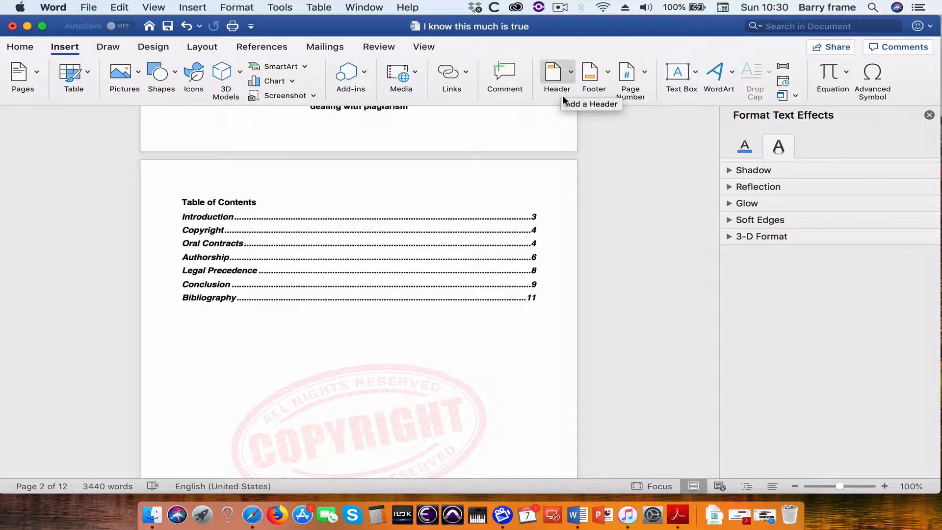
left_click(181, 333)
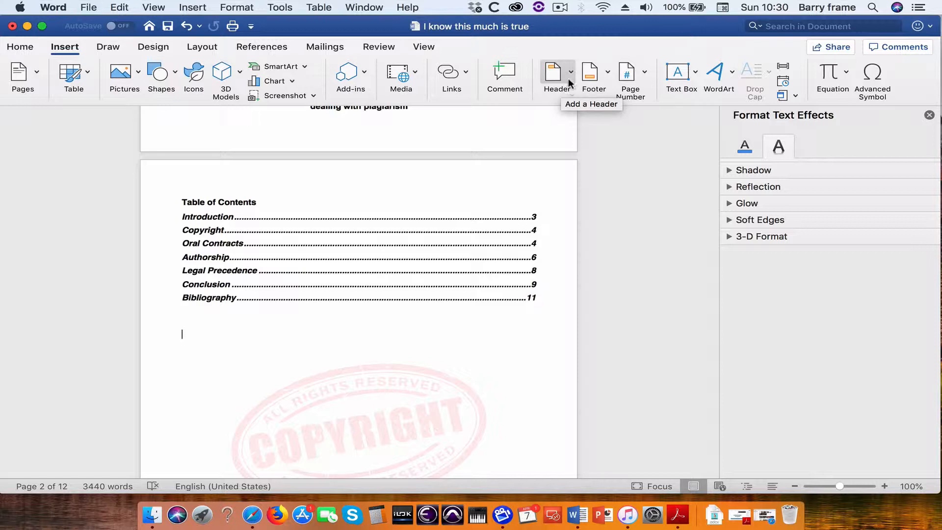
left_click(556, 75)
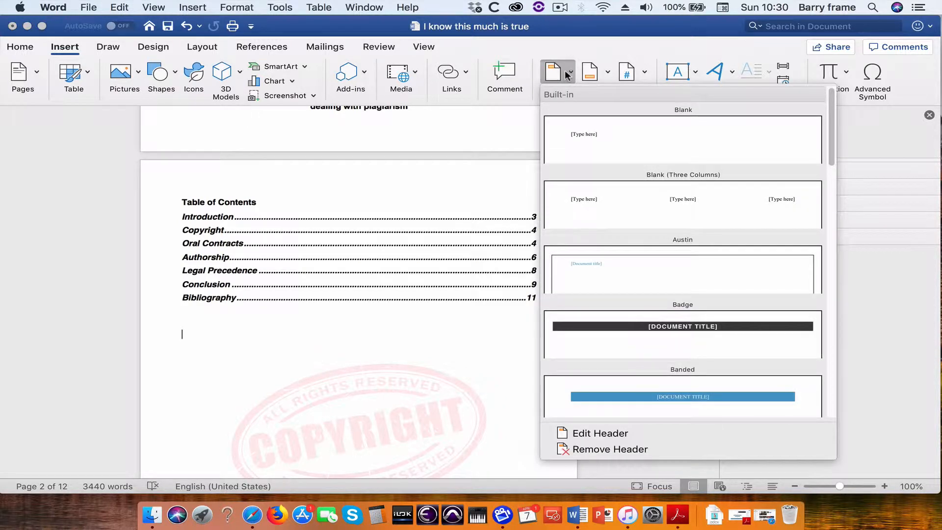
mouse_move(553, 71)
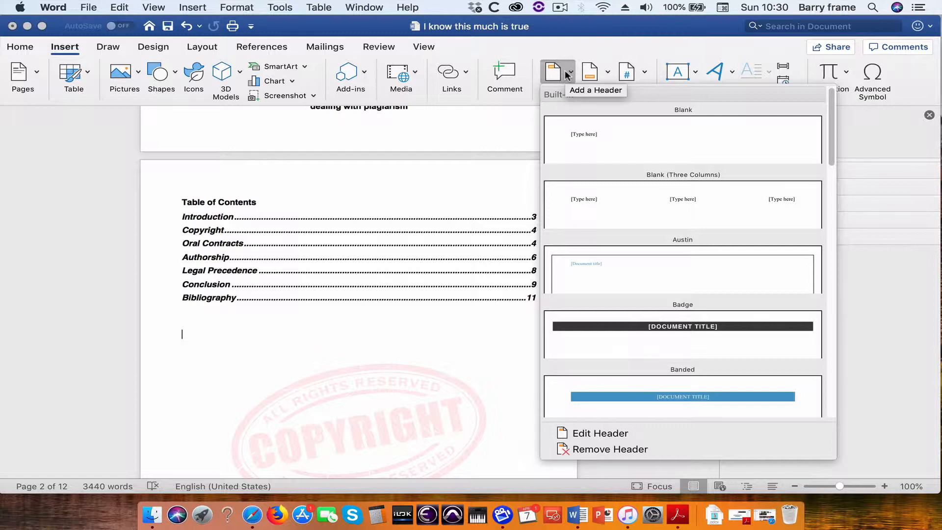
mouse_move(579, 98)
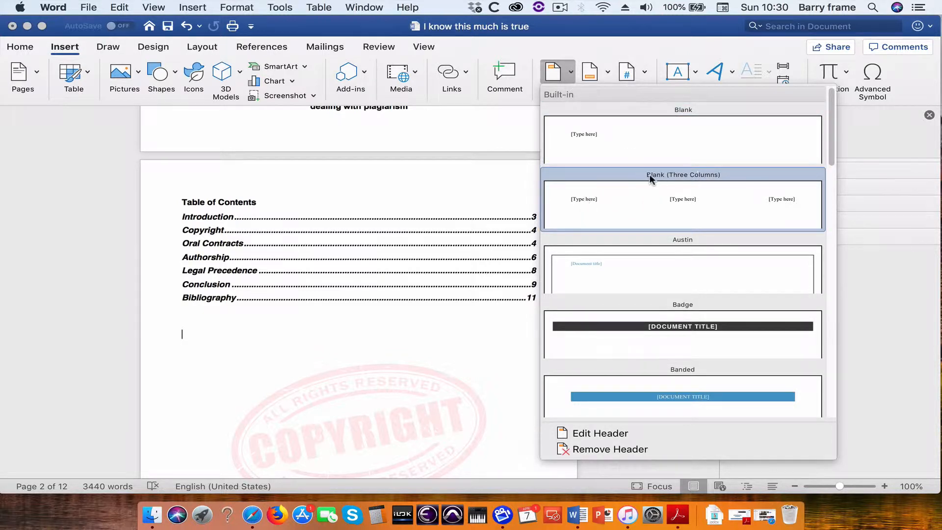
mouse_move(709, 208)
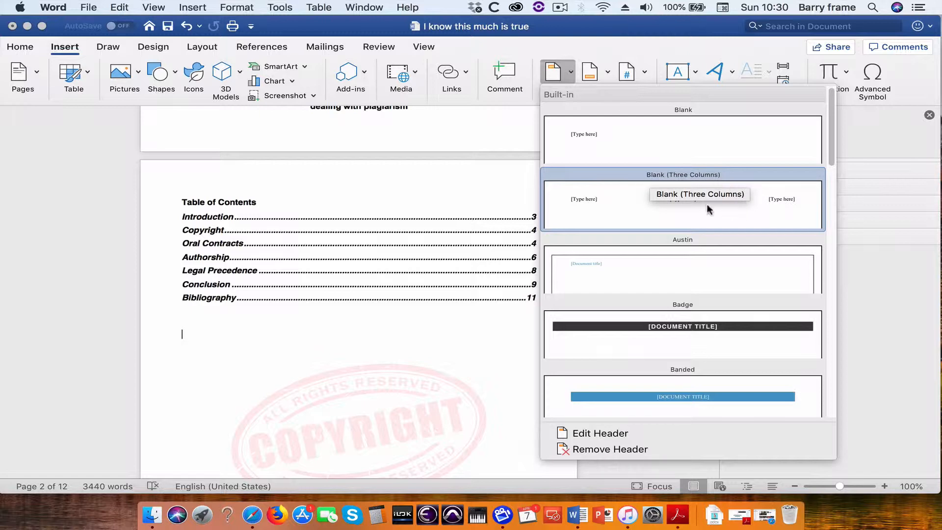
Insert the Blank (Three Columns) header into the report
left_click(682, 199)
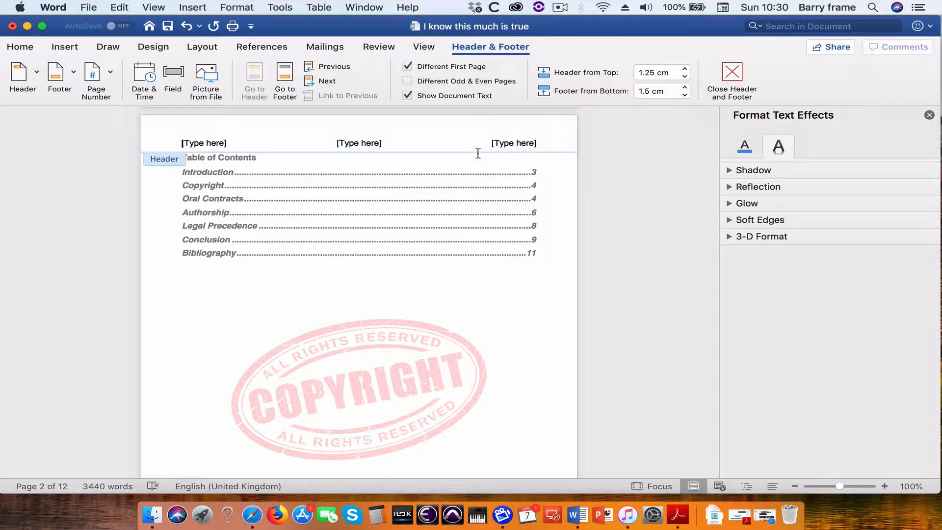
mouse_move(462, 162)
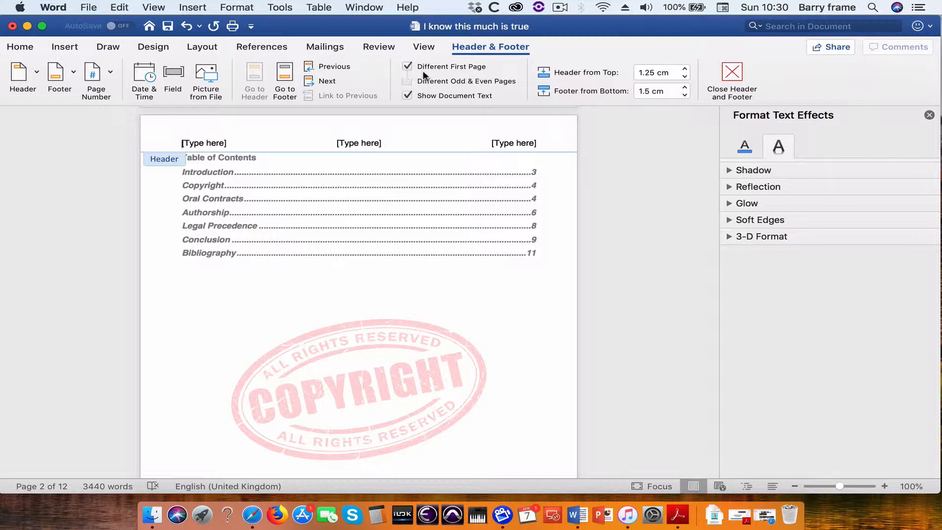
Enable Different First Page so the title page stays header-free
left_click(407, 81)
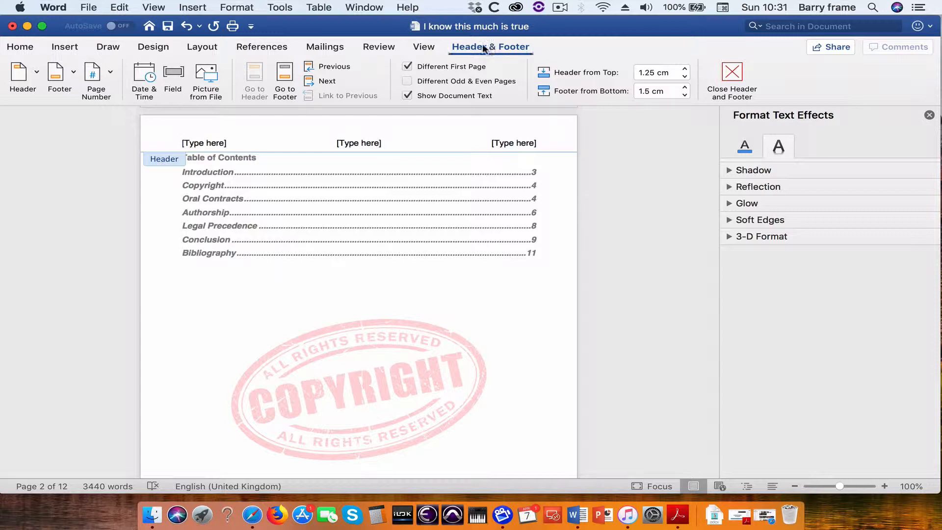
left_click(409, 65)
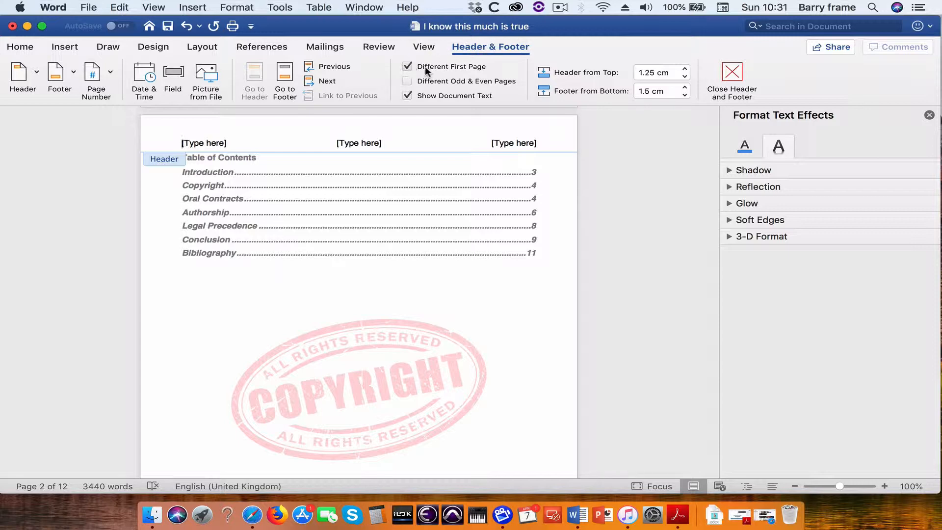
left_click(406, 66)
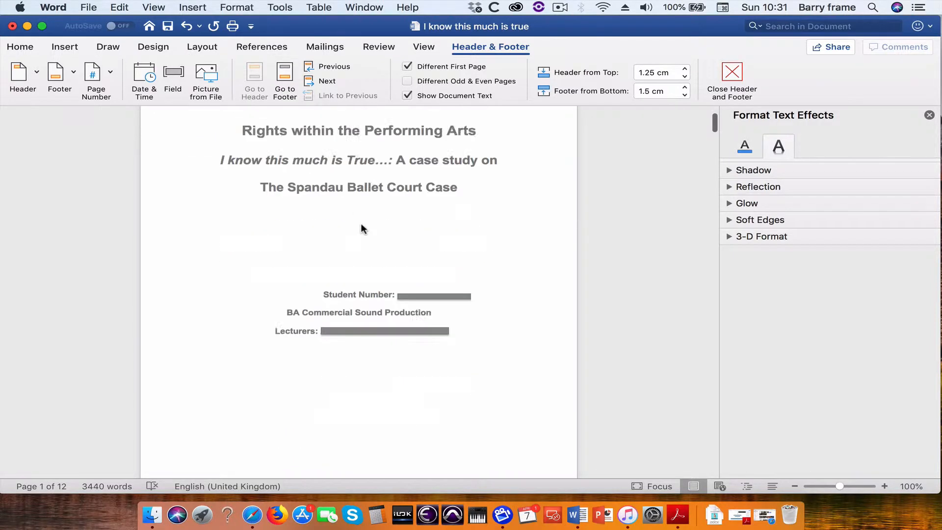
scroll("down", 3)
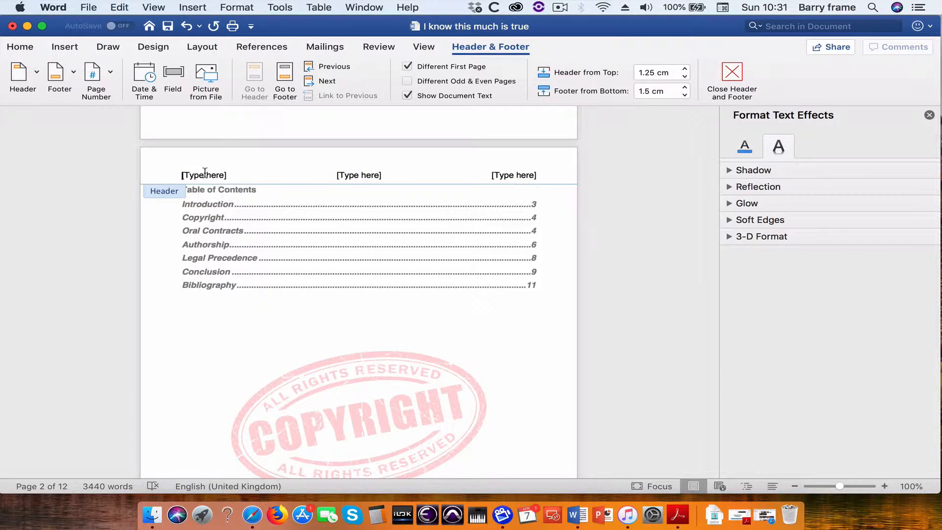
Fill the header placeholders with 'Barry', 'ICT Core Skills L6' and 'Report'
left_click(203, 174)
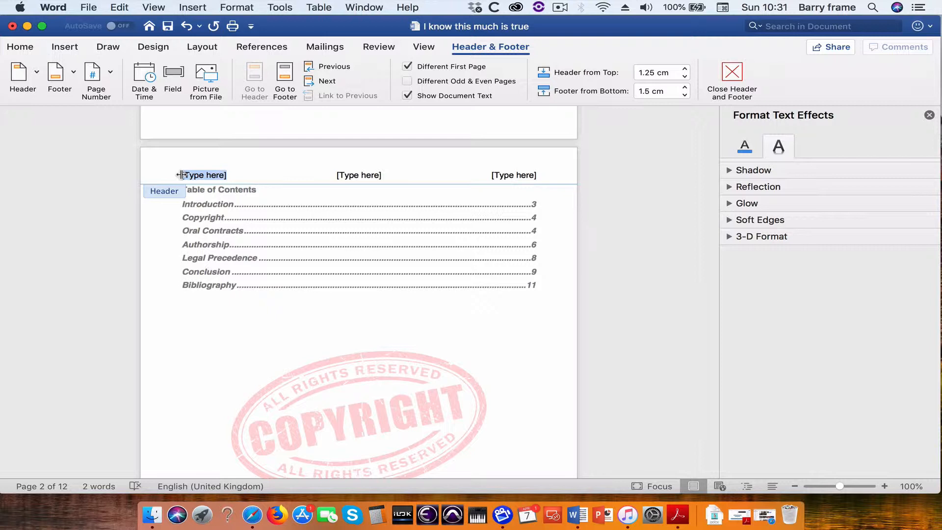
type("Barry Frame")
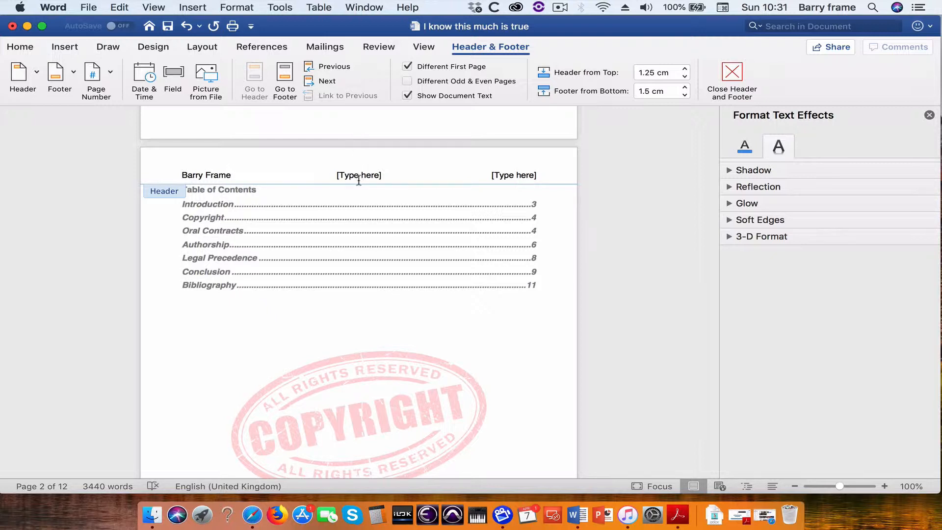
left_click(231, 174)
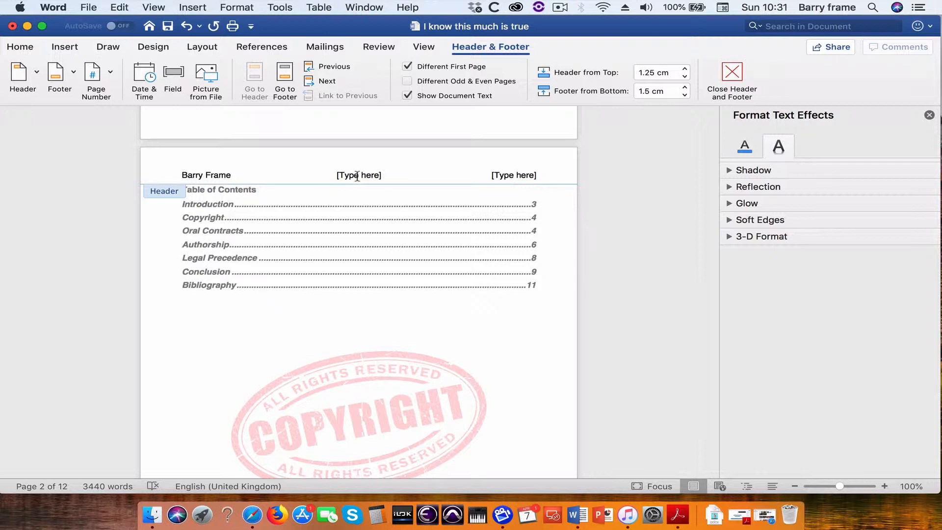
left_click(359, 175)
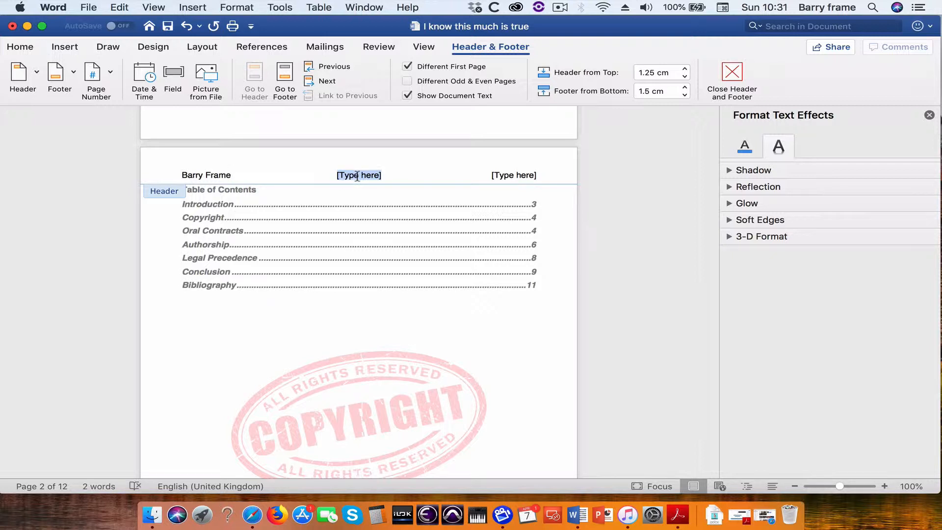
type("ICT Core Skills")
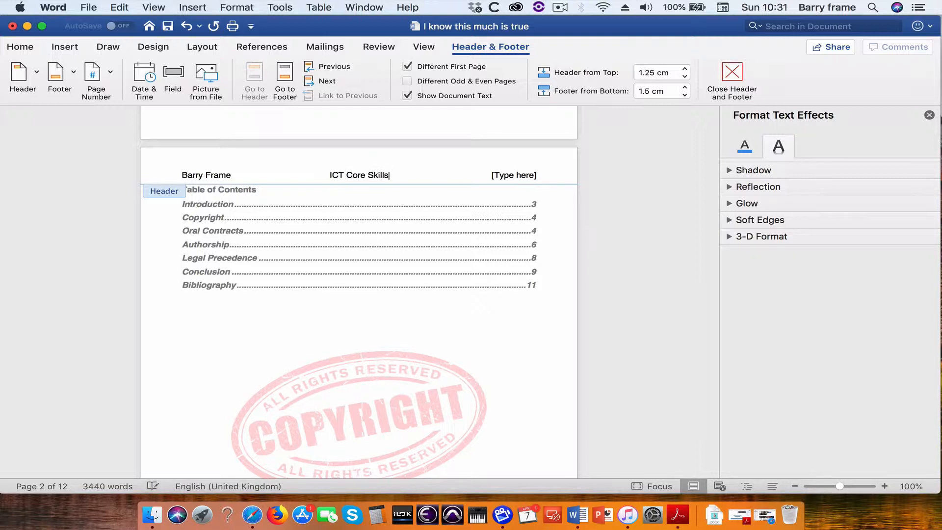
type("L6")
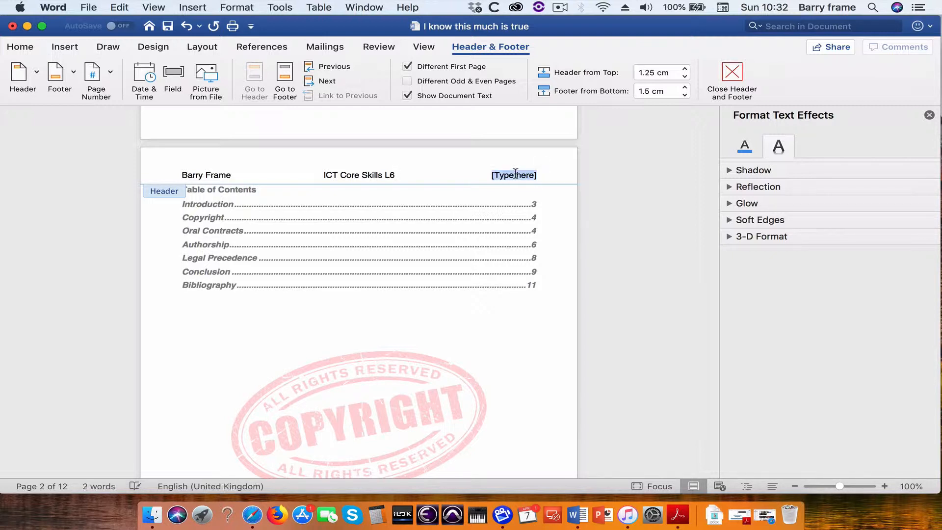
type("Report")
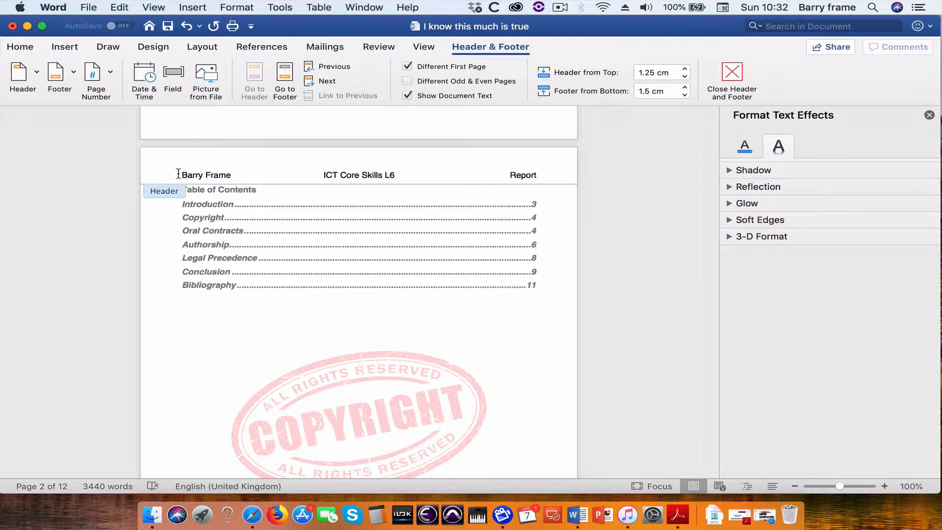
scroll("down", 3)
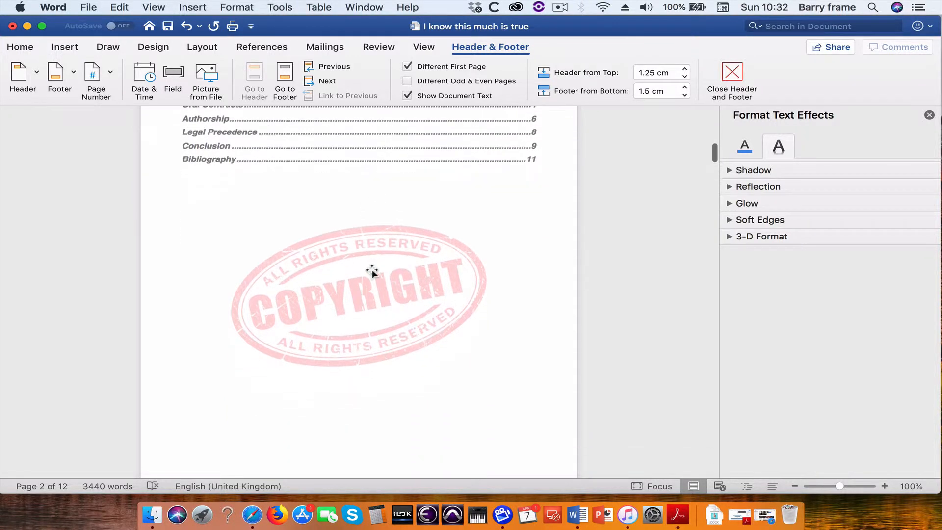
scroll("down", 3)
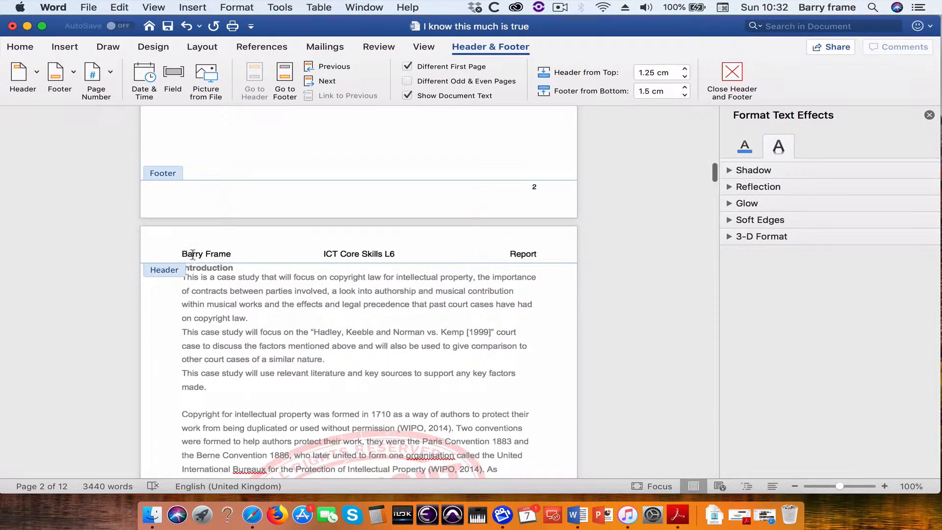
scroll("down", 3)
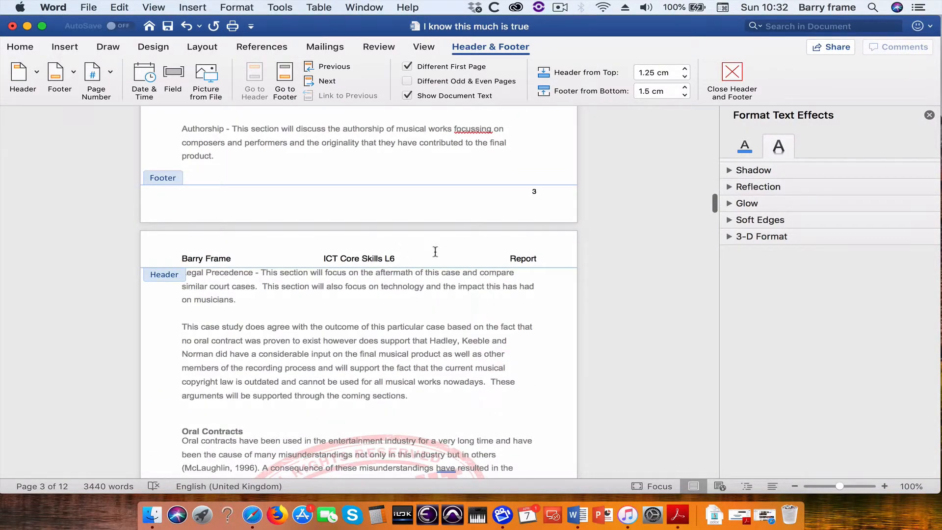
scroll("down", 3)
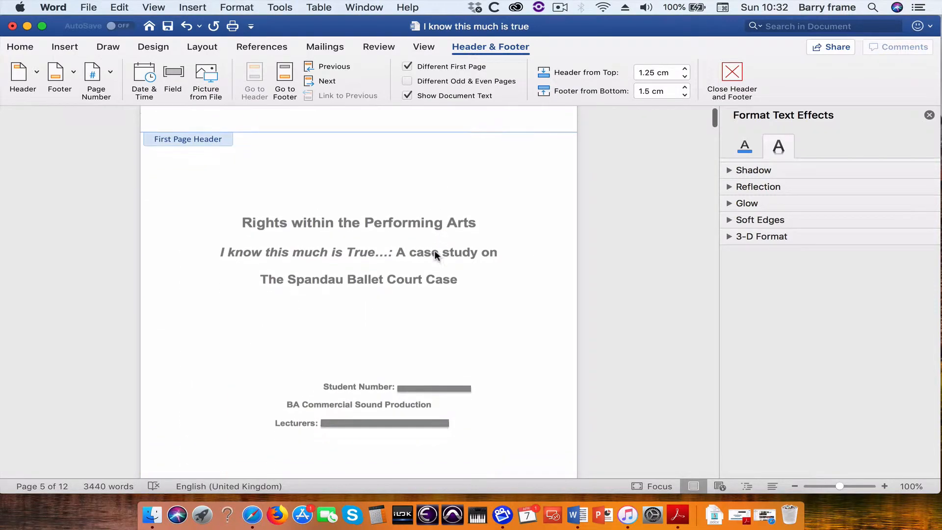
scroll("down", 3)
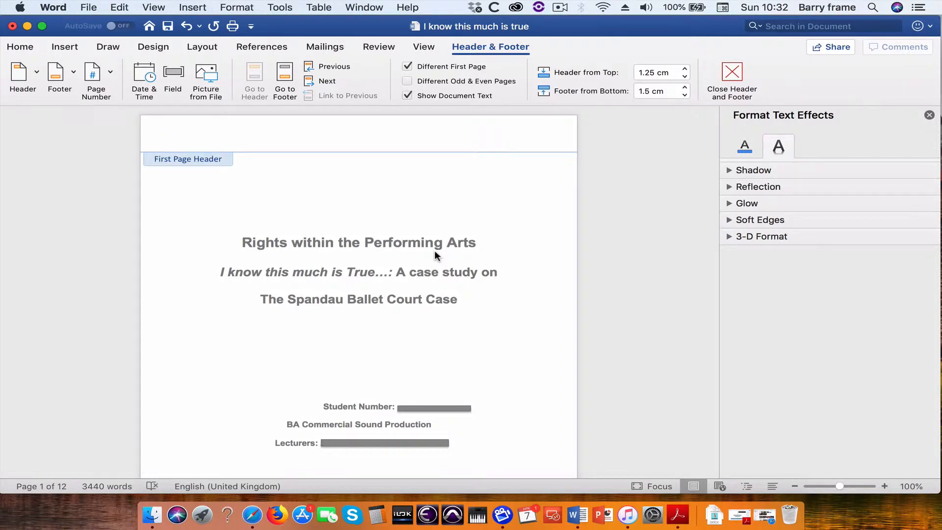
scroll("down", 3)
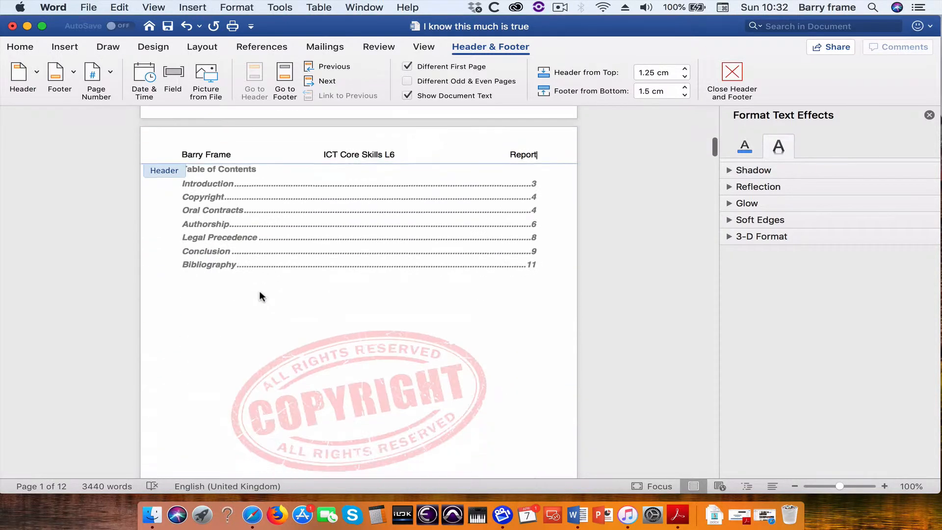
scroll("down", 3)
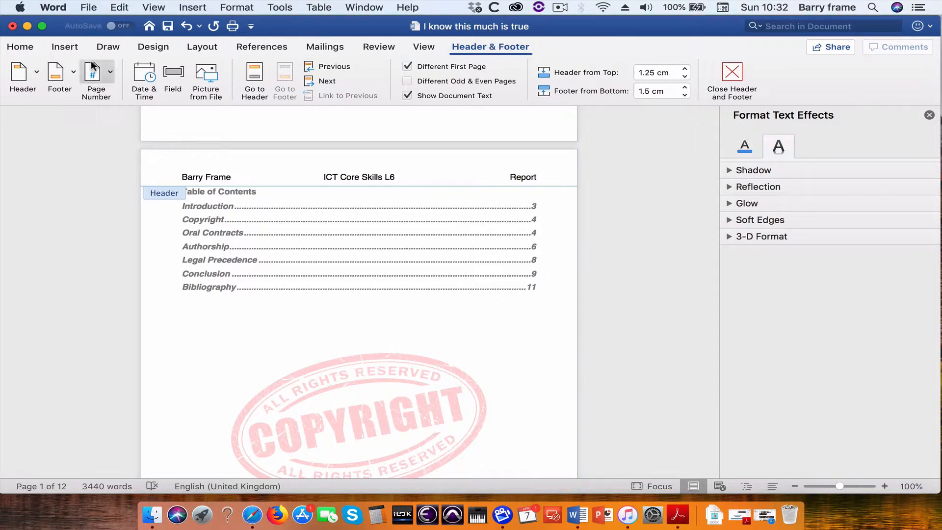
mouse_move(58, 78)
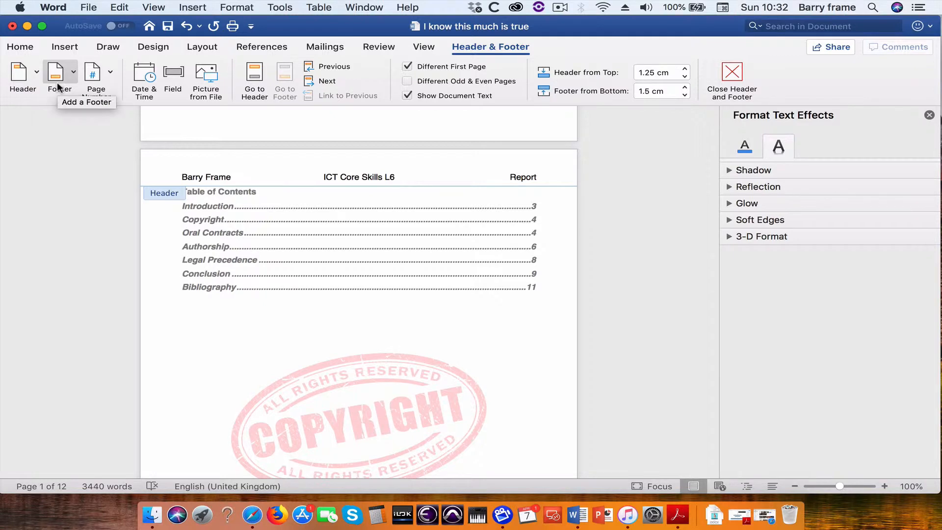
mouse_move(497, 63)
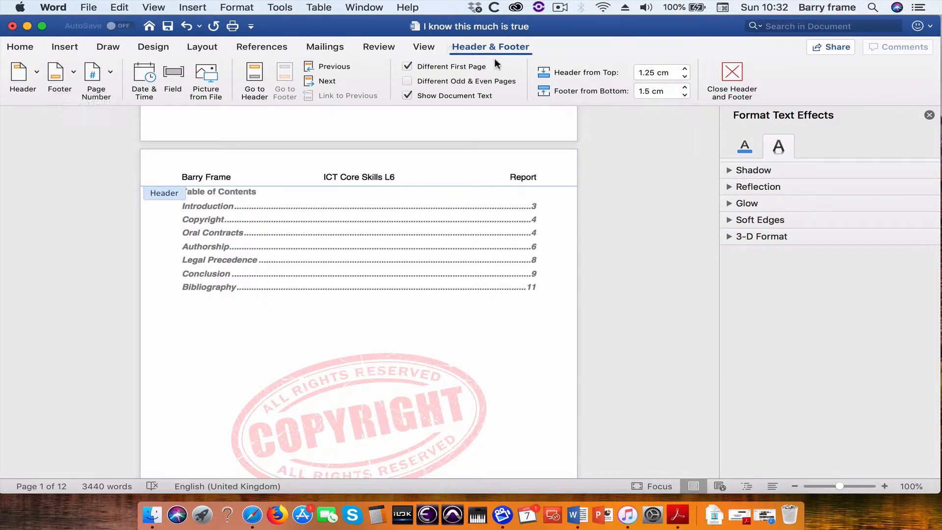
mouse_move(72, 43)
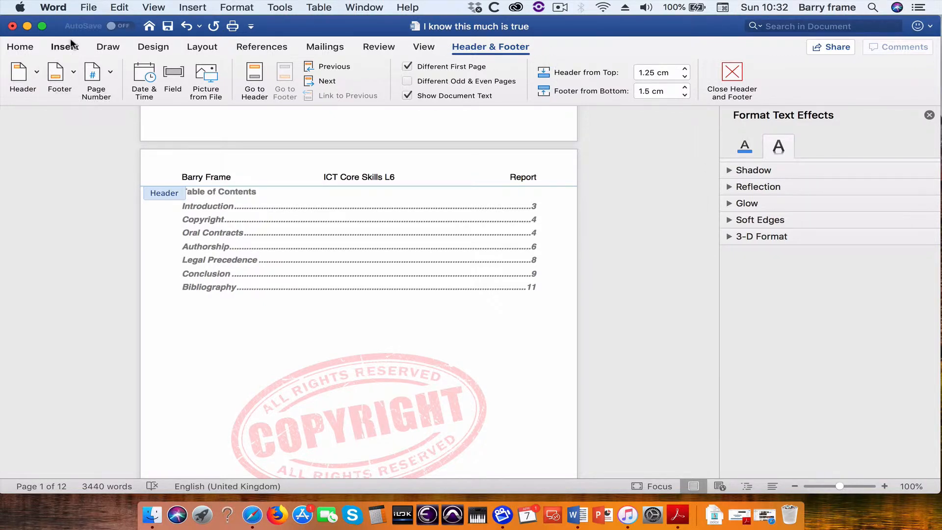
Show the built-in footer design gallery from the Insert ribbon
left_click(65, 47)
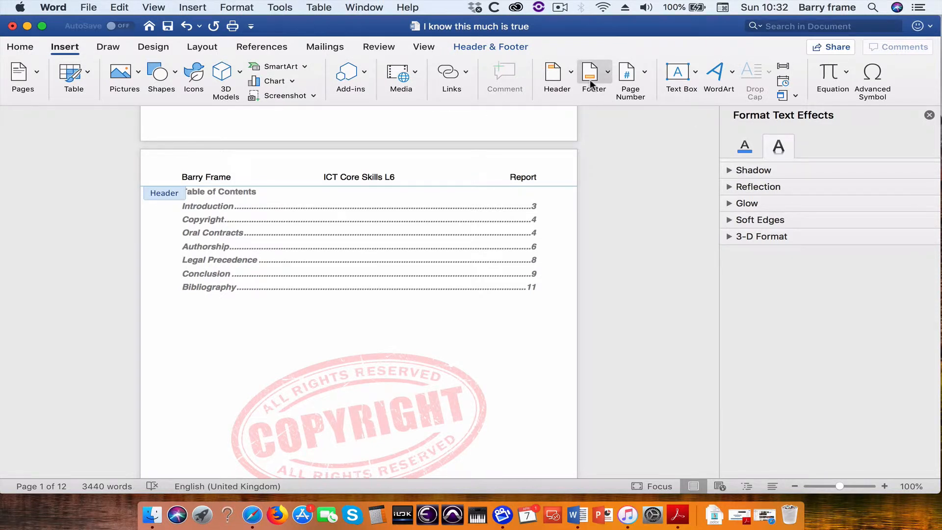
left_click(590, 79)
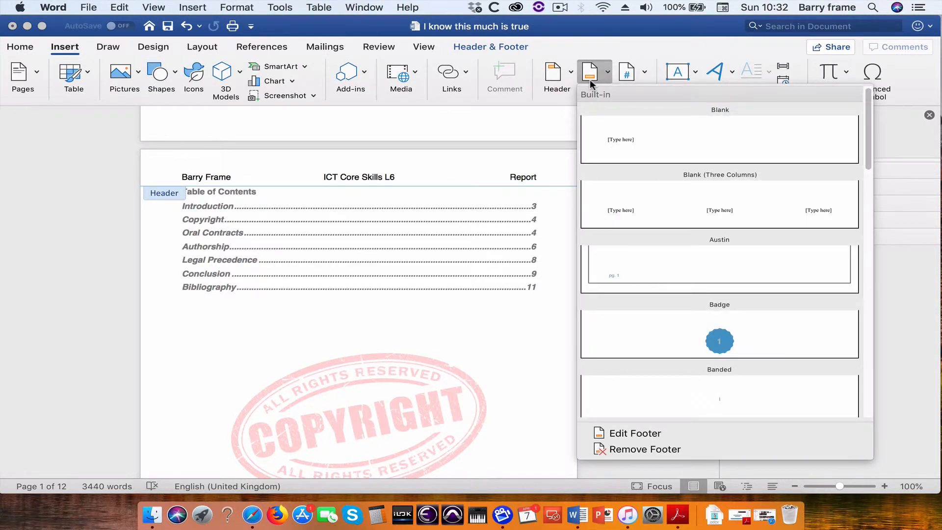
mouse_move(630, 84)
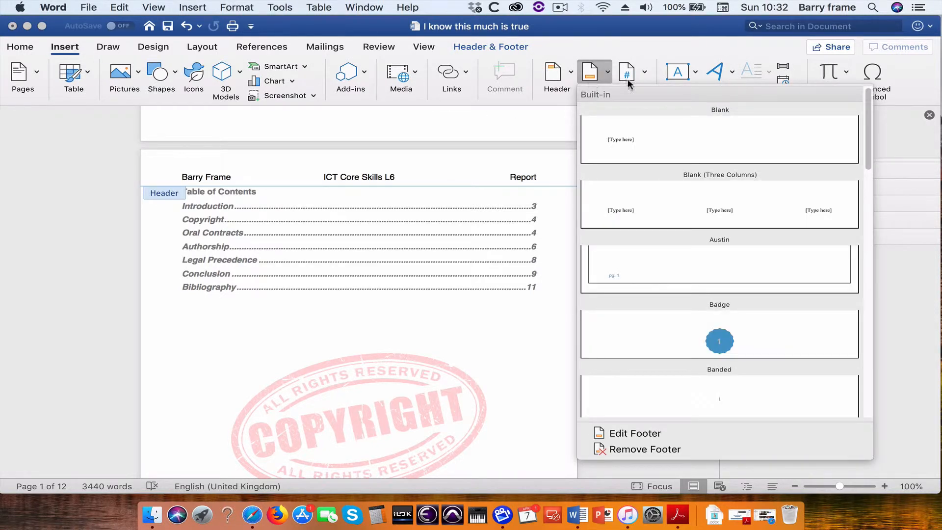
mouse_move(689, 137)
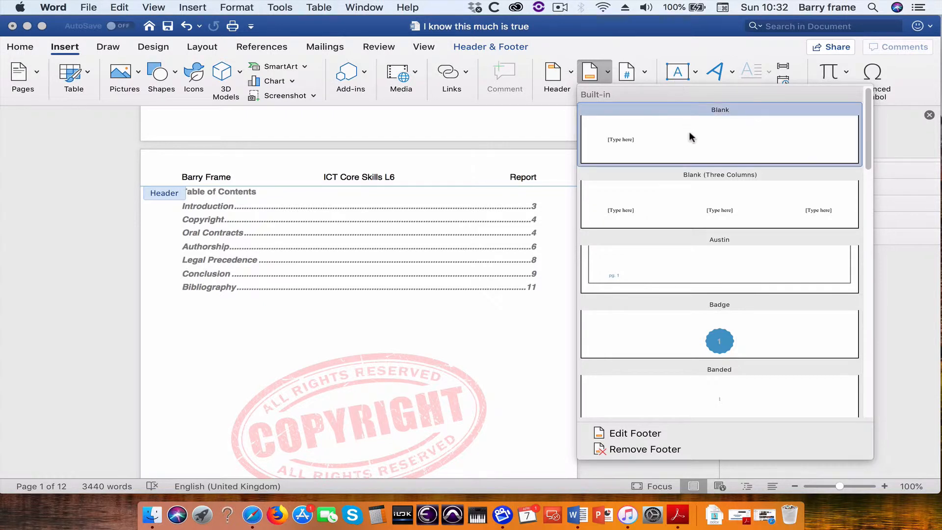
mouse_move(639, 142)
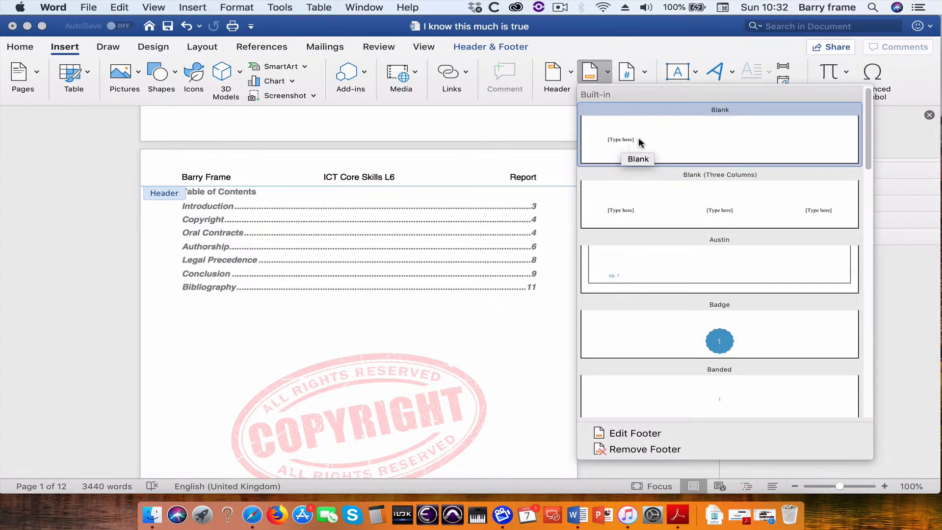
mouse_move(699, 148)
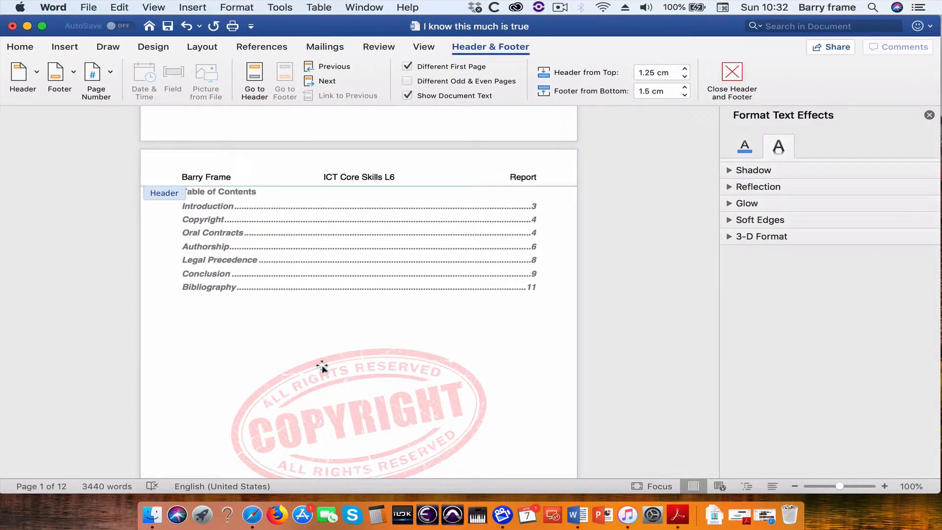
Enter the student number 123456 in the footer placeholder
scroll("down", 3)
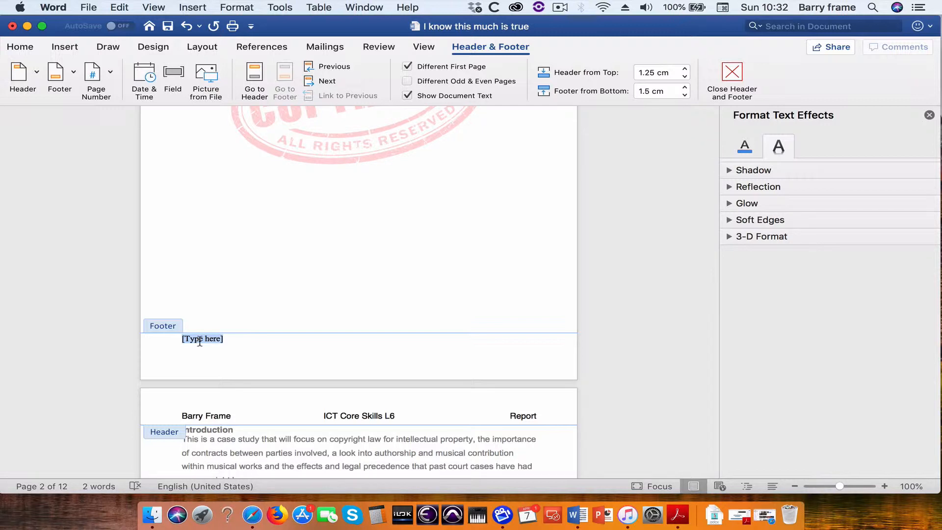
type("123")
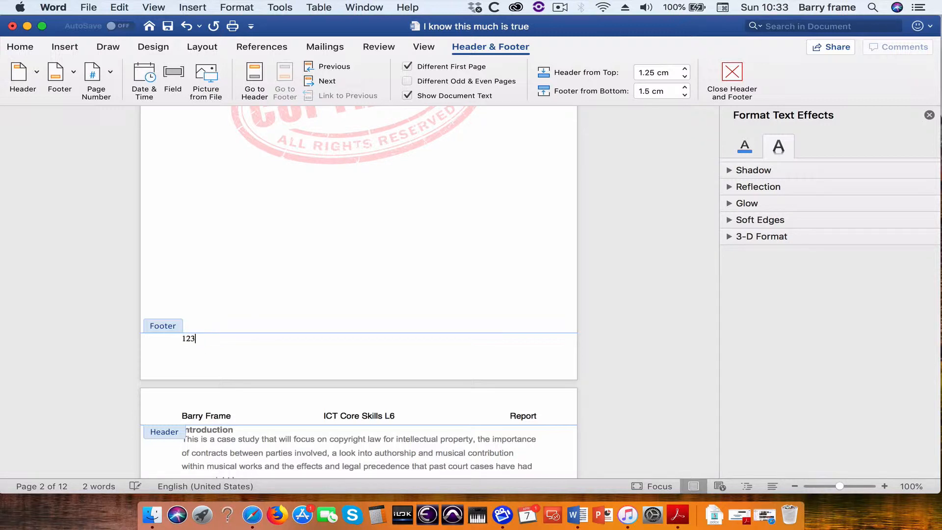
type("456")
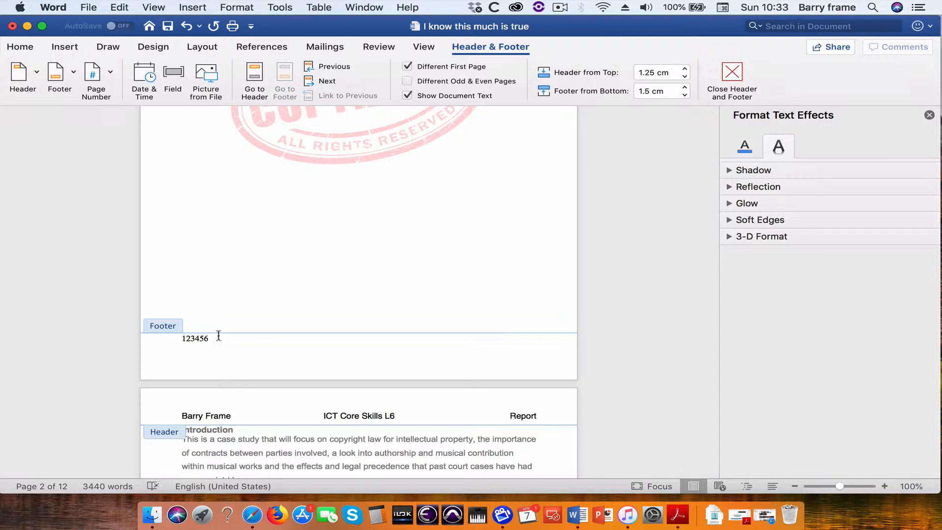
left_click(210, 338)
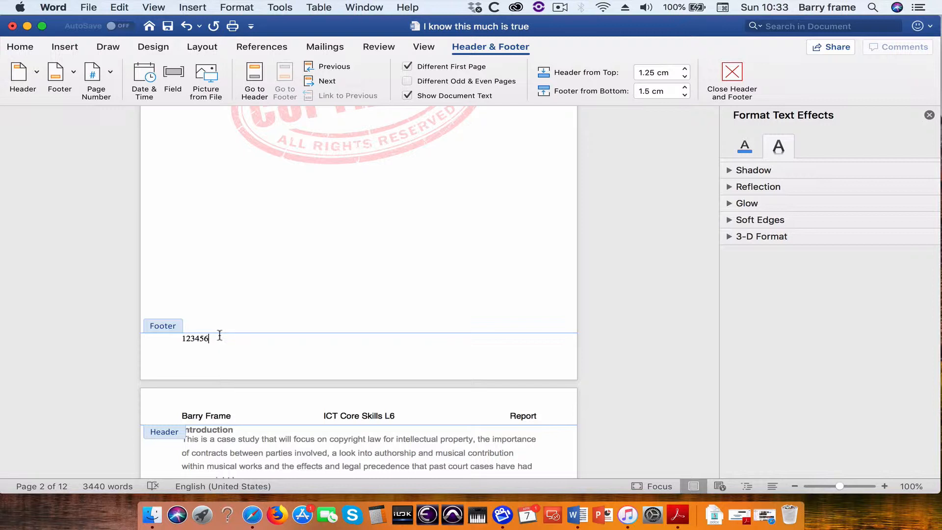
mouse_move(325, 311)
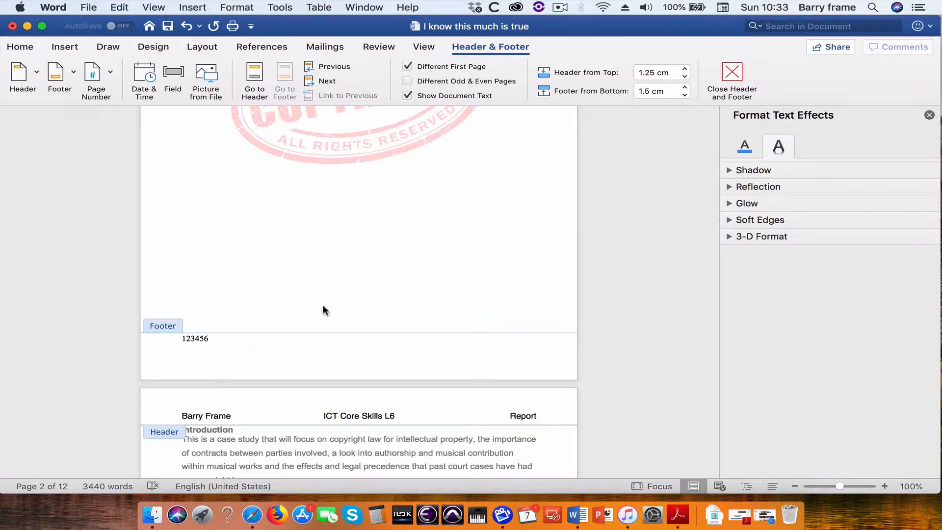
scroll("down", 3)
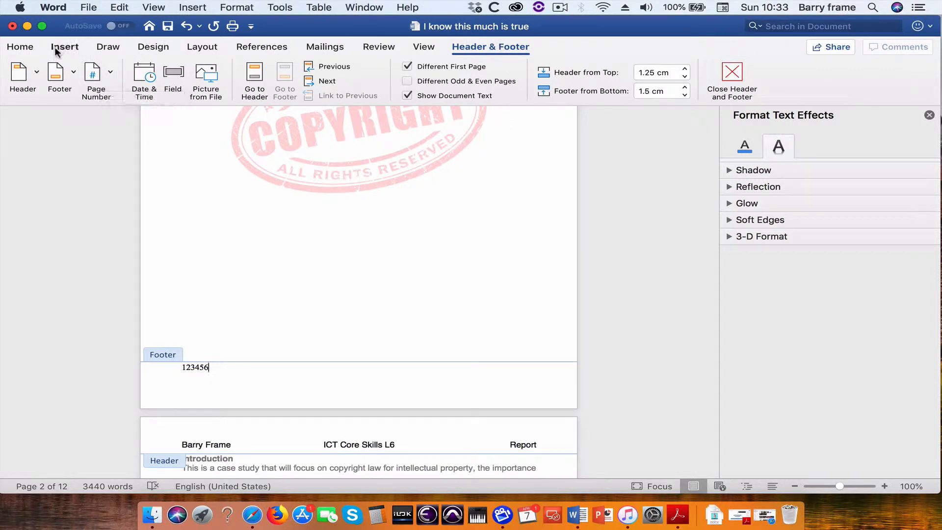
mouse_move(79, 136)
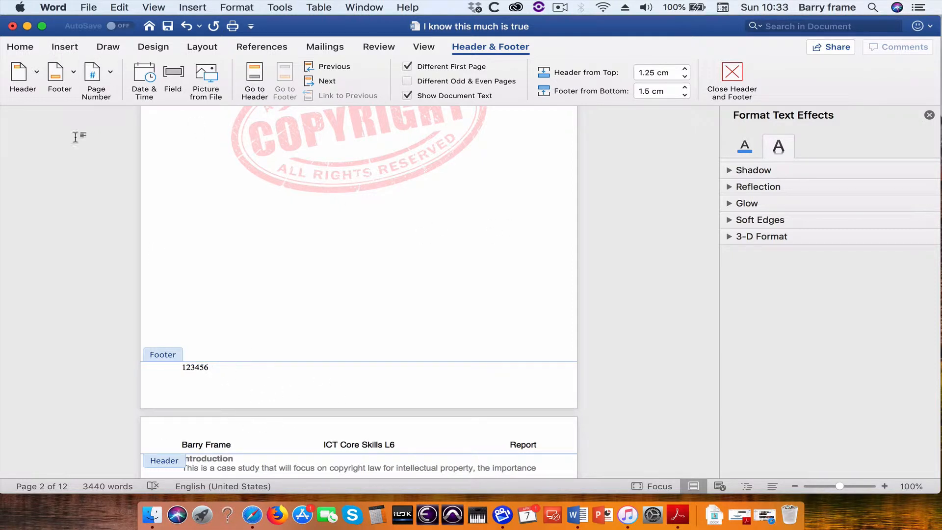
Show the Page Number options from the Insert ribbon
left_click(65, 46)
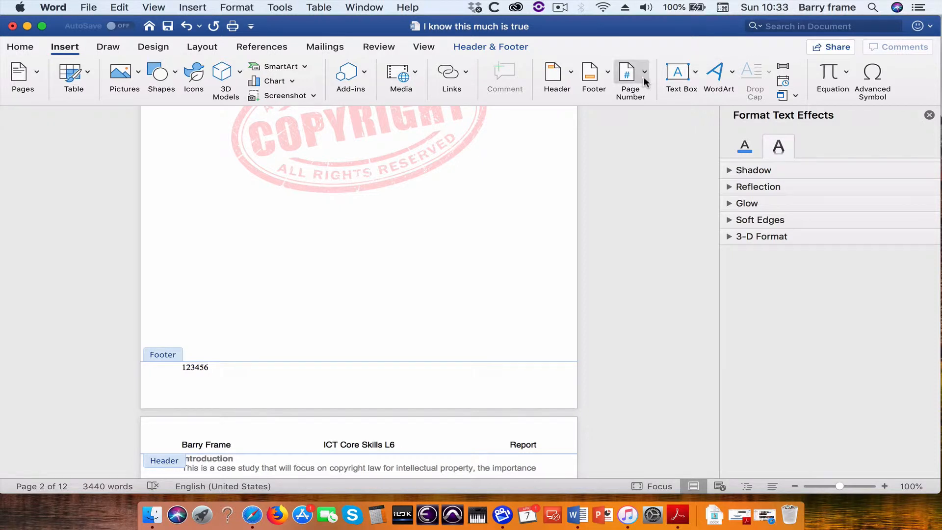
left_click(643, 81)
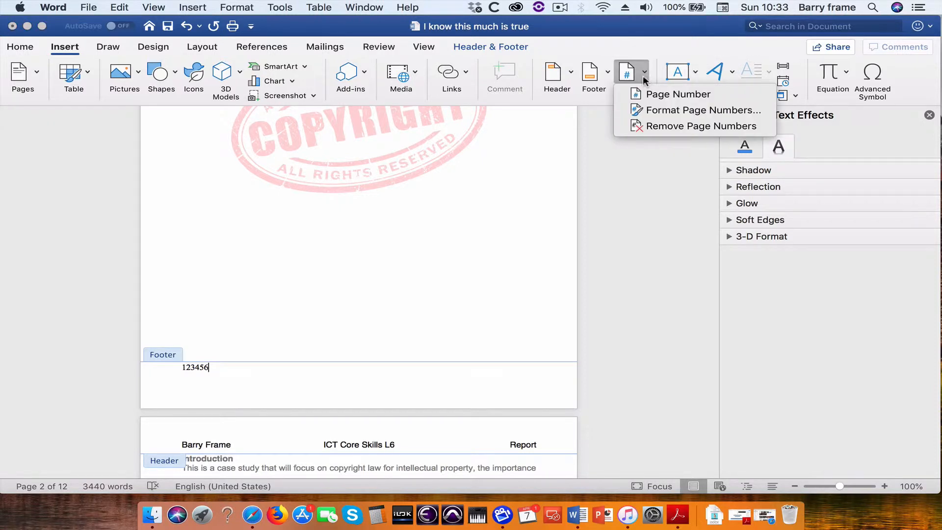
mouse_move(678, 95)
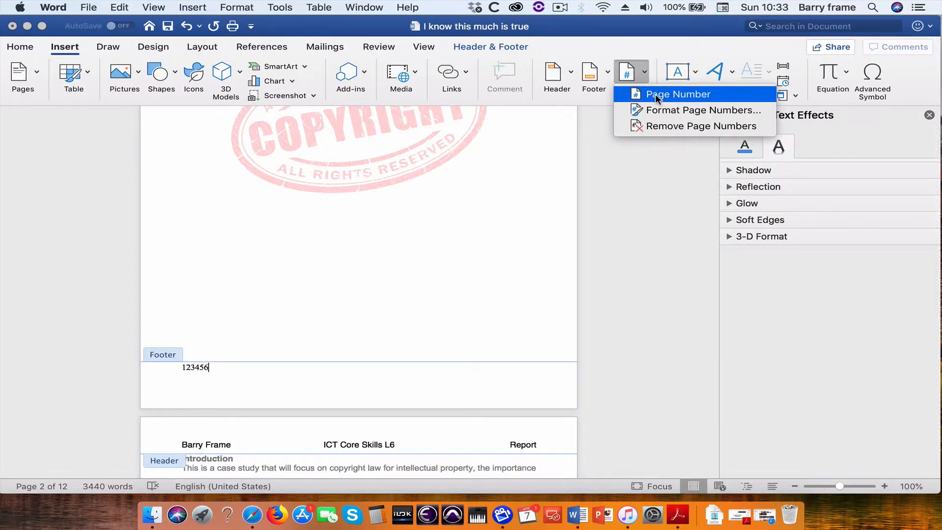
Add right-aligned page numbers at the bottom of the page, skipping the first page
left_click(702, 110)
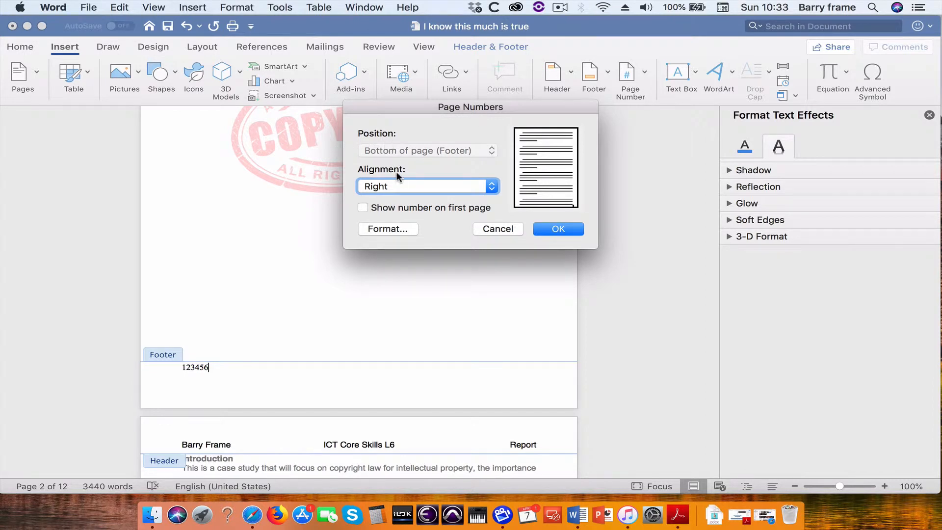
mouse_move(404, 145)
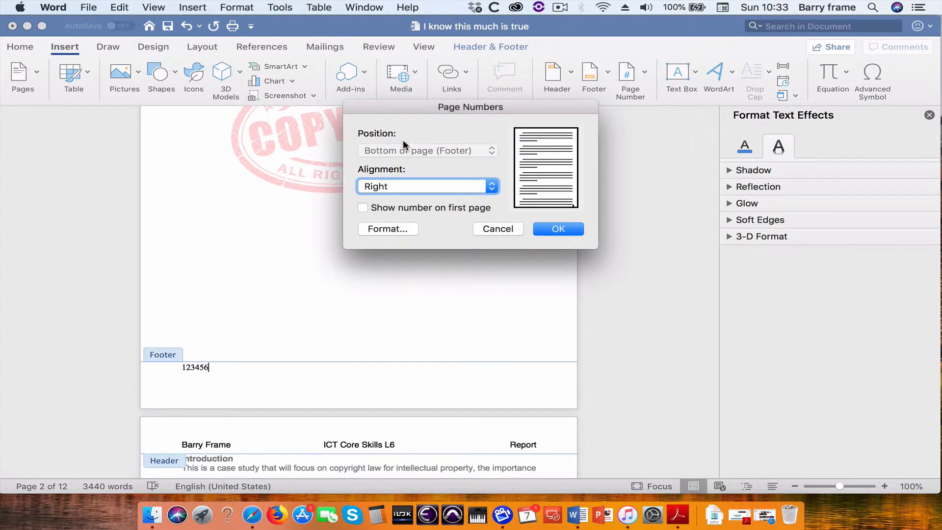
mouse_move(407, 161)
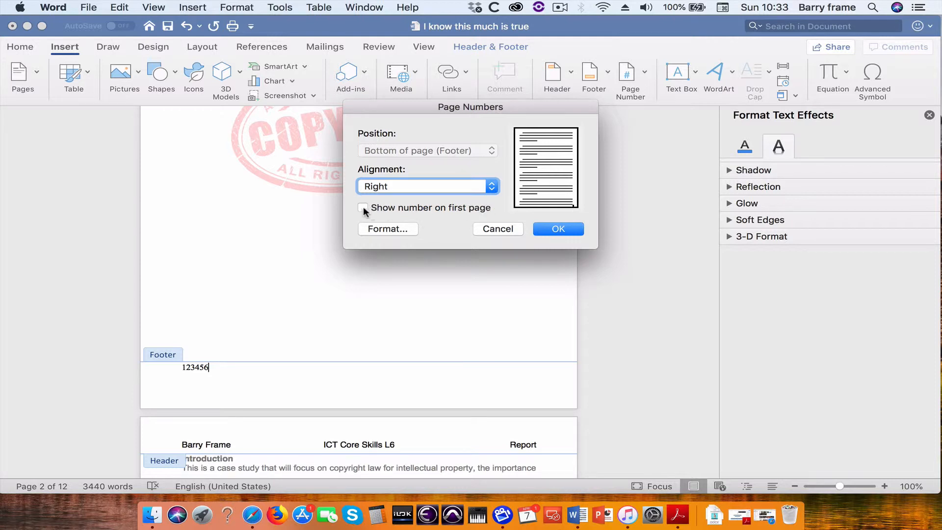
left_click(556, 228)
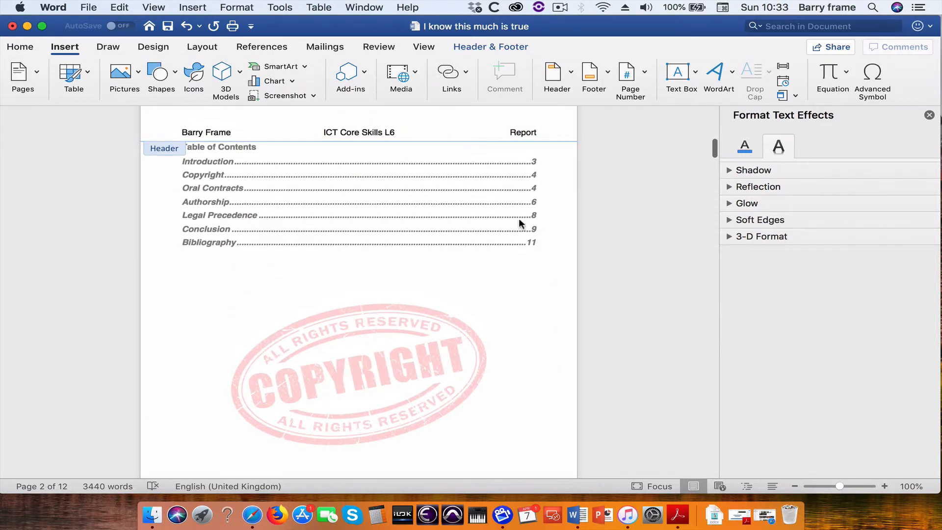
Check the page numbers through the document, then leave header and footer editing
scroll("down", 3)
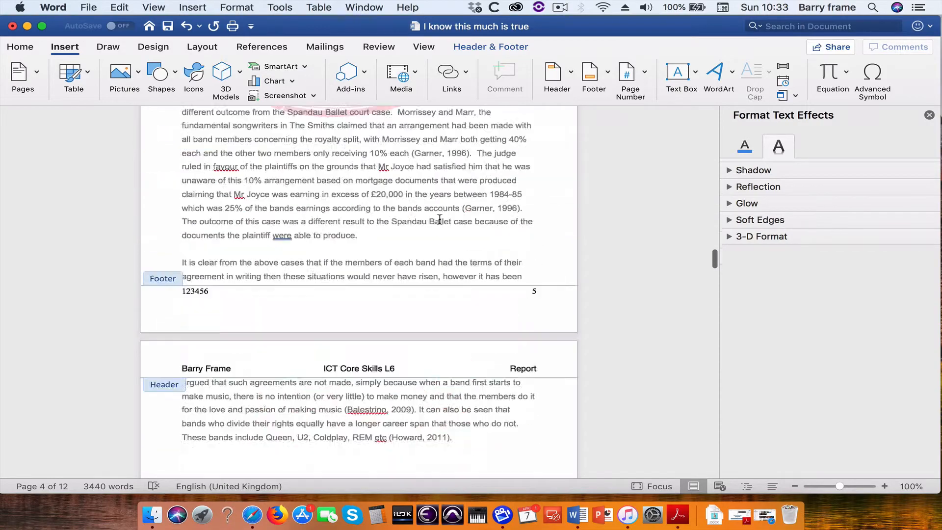
scroll("down", 3)
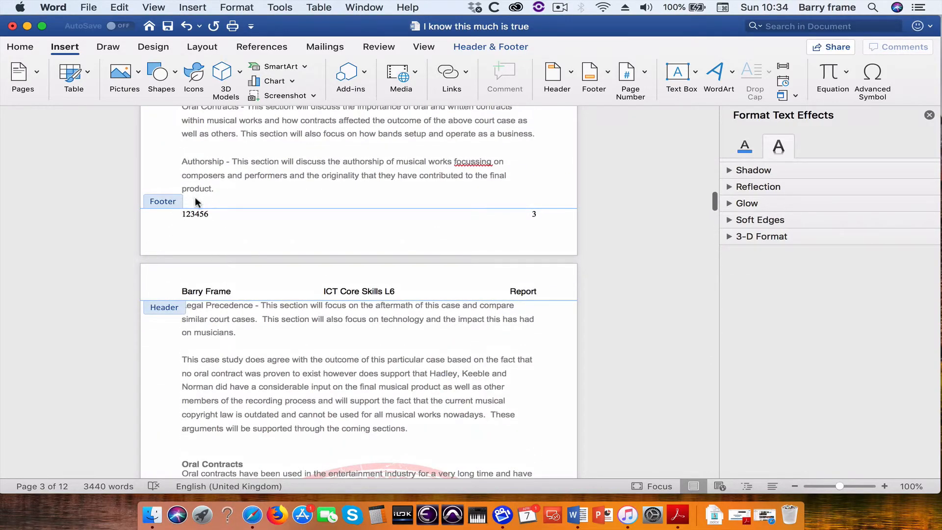
scroll("down", 3)
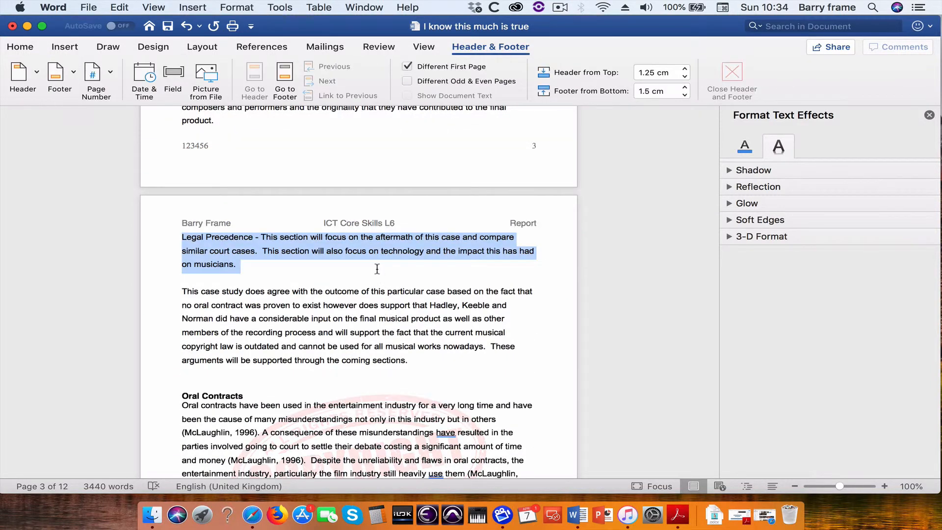
left_click(20, 46)
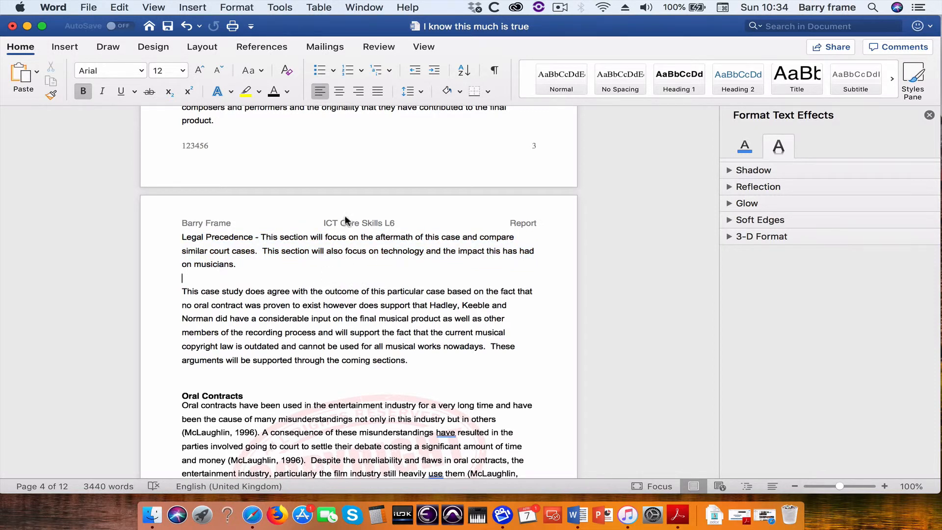
mouse_move(345, 213)
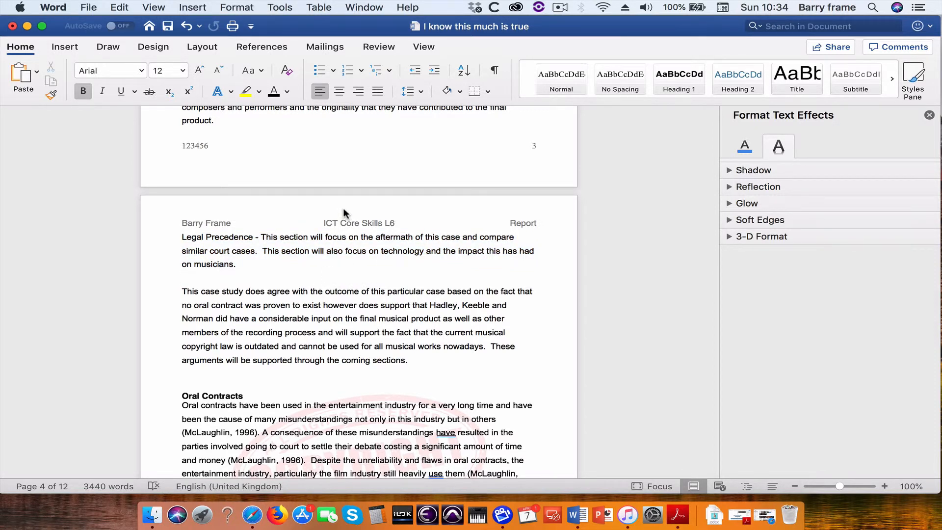